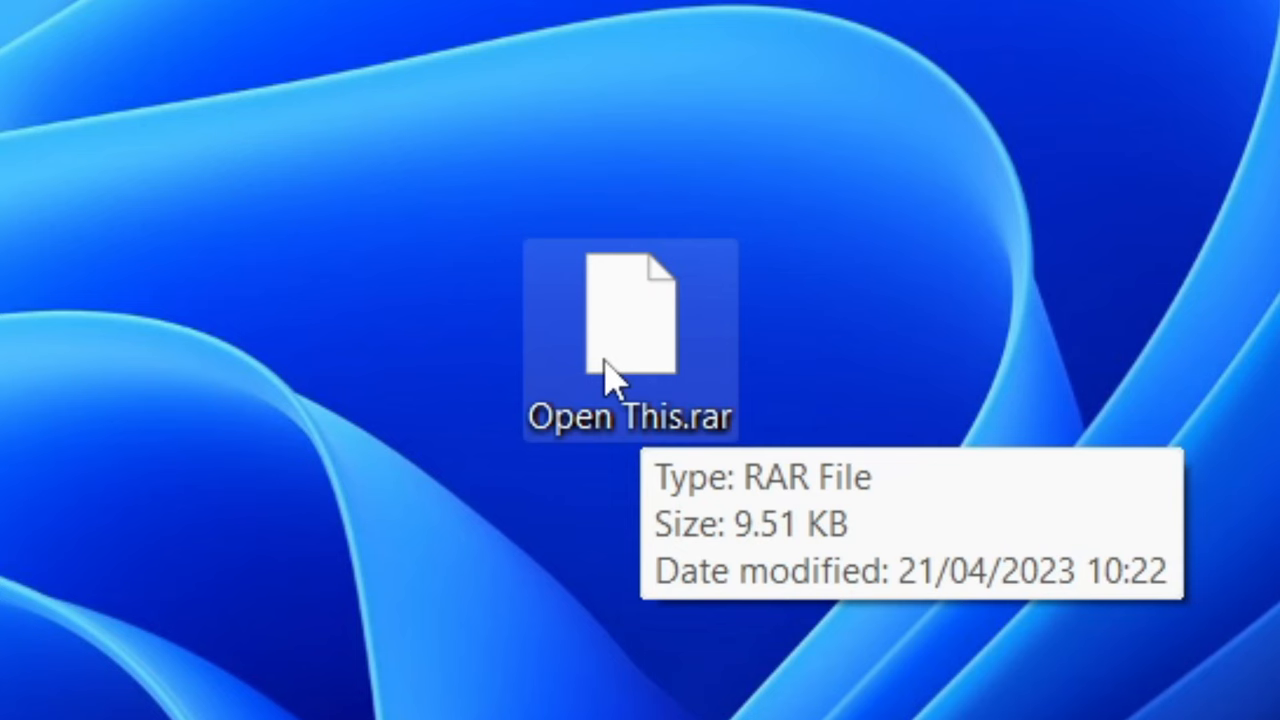
mouse_move(400, 284)
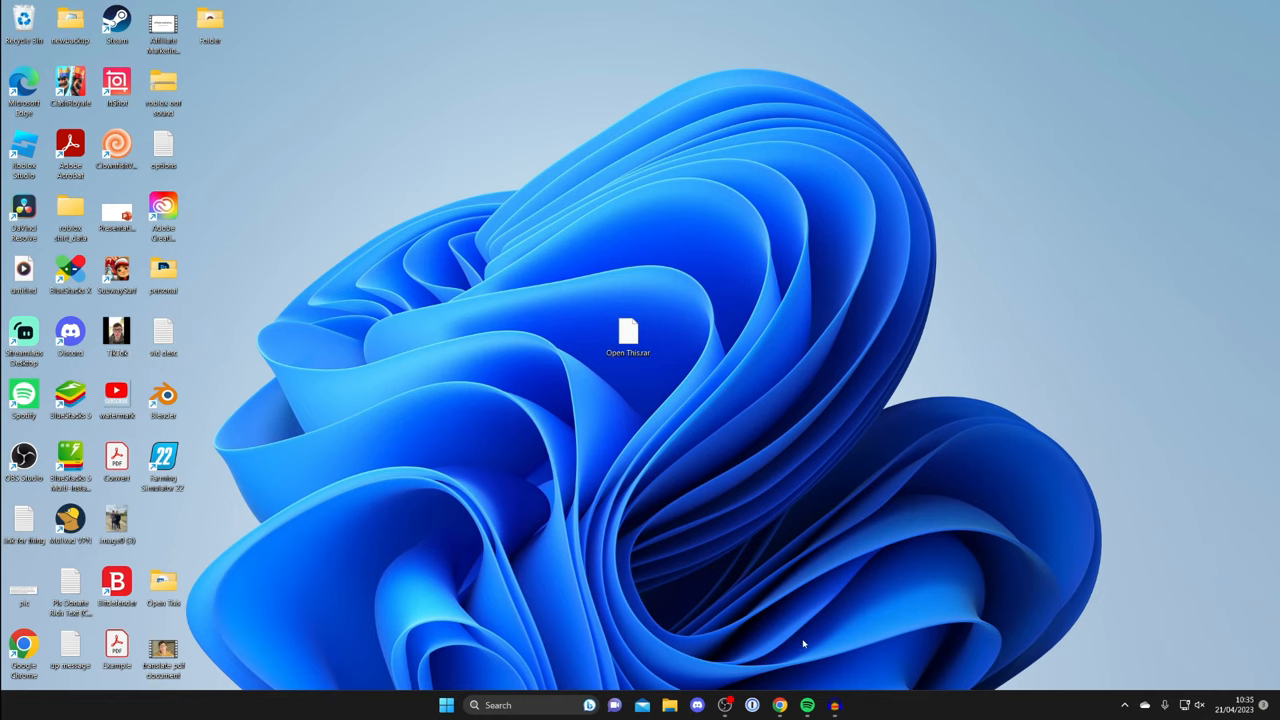
- Search Google in Chrome for '7zip' to find the official 7-Zip site
left_click(780, 704)
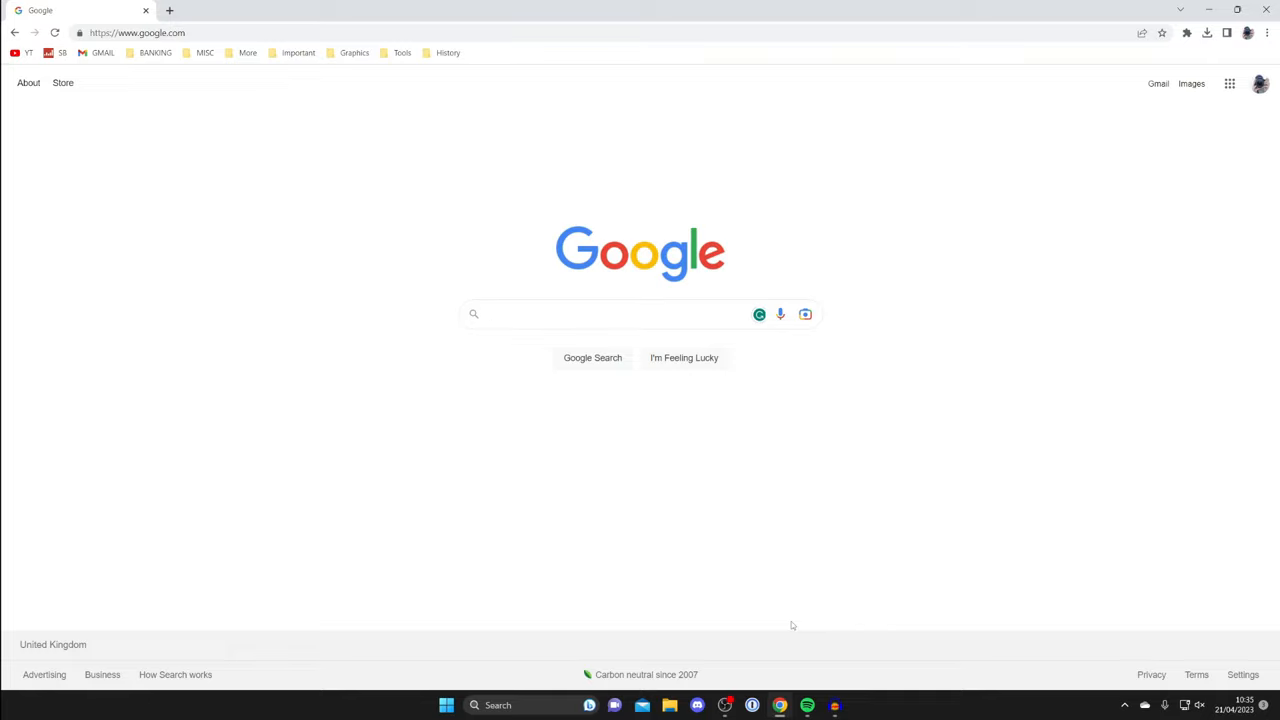
type("7")
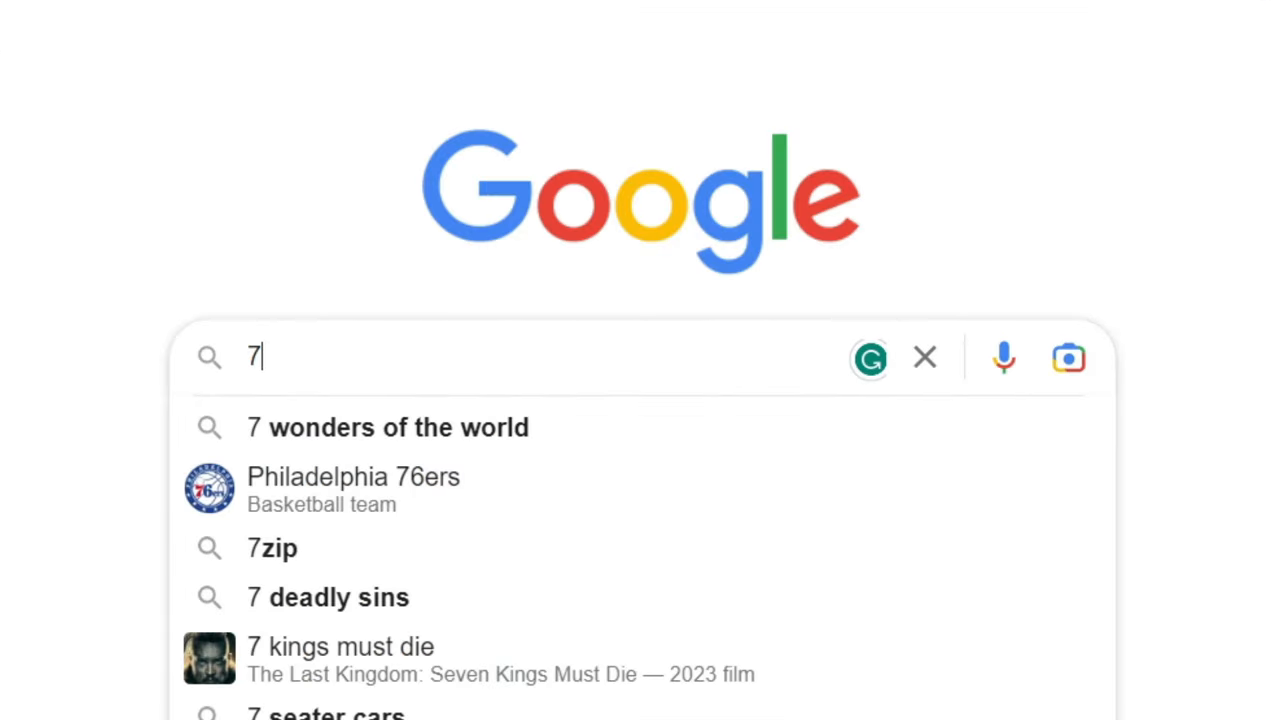
type("zip")
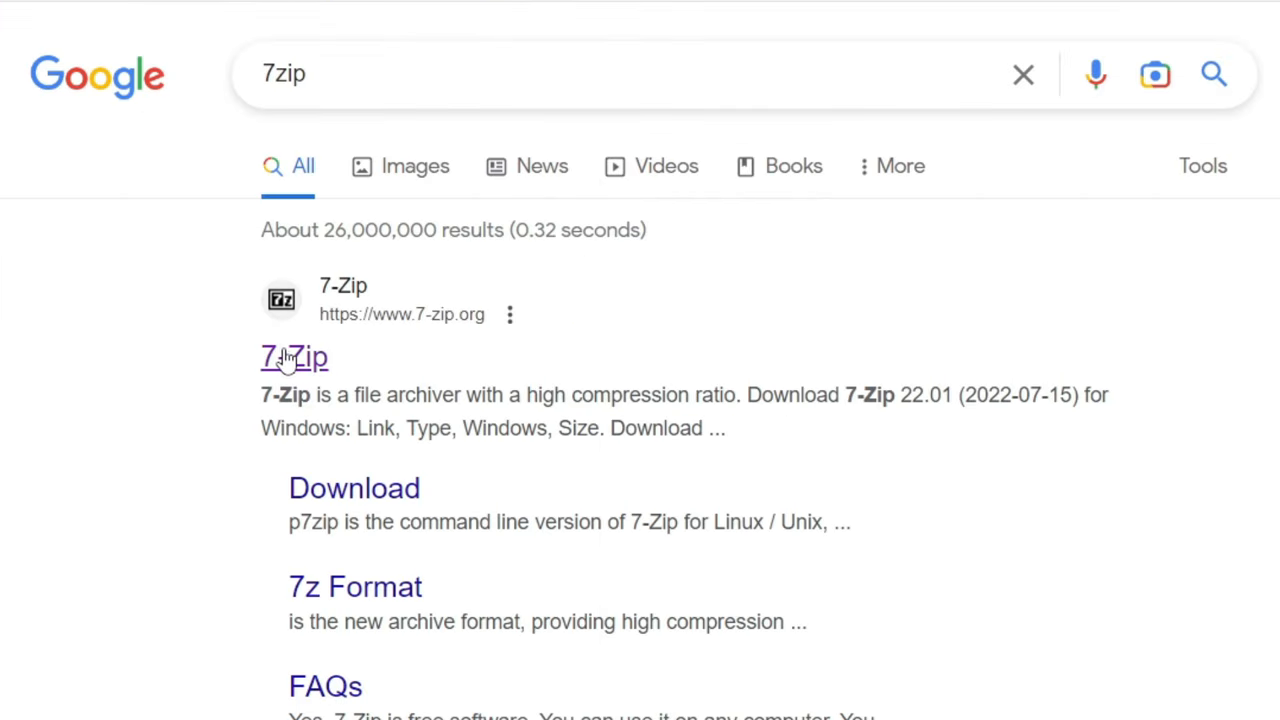
- Go to the official 7-Zip website's download page for 7-Zip 22.01
left_click(294, 356)
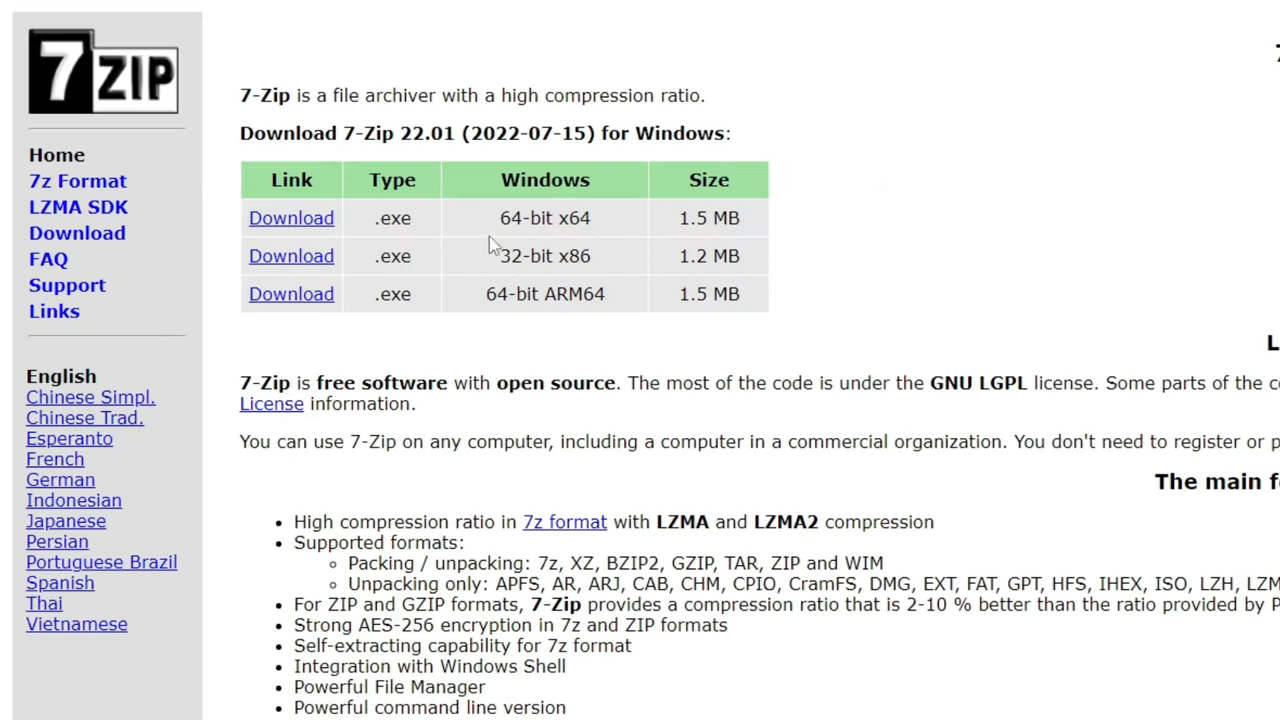
mouse_move(416, 224)
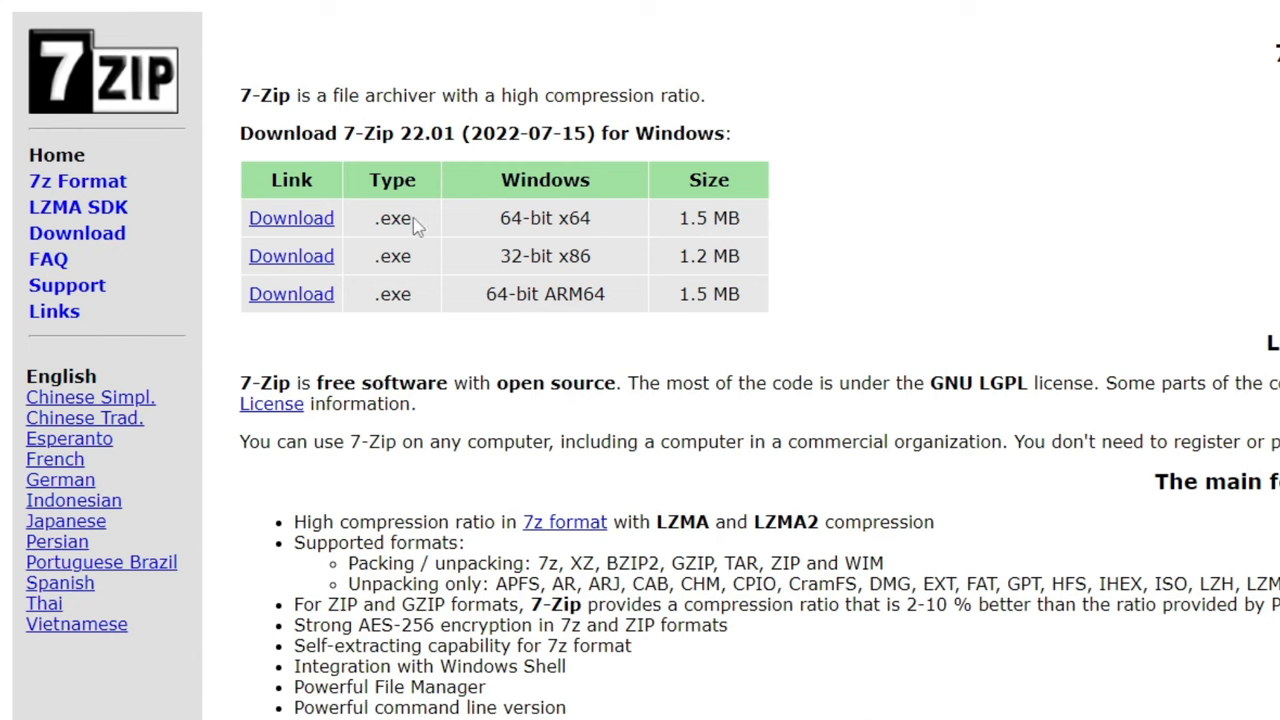
mouse_move(660, 362)
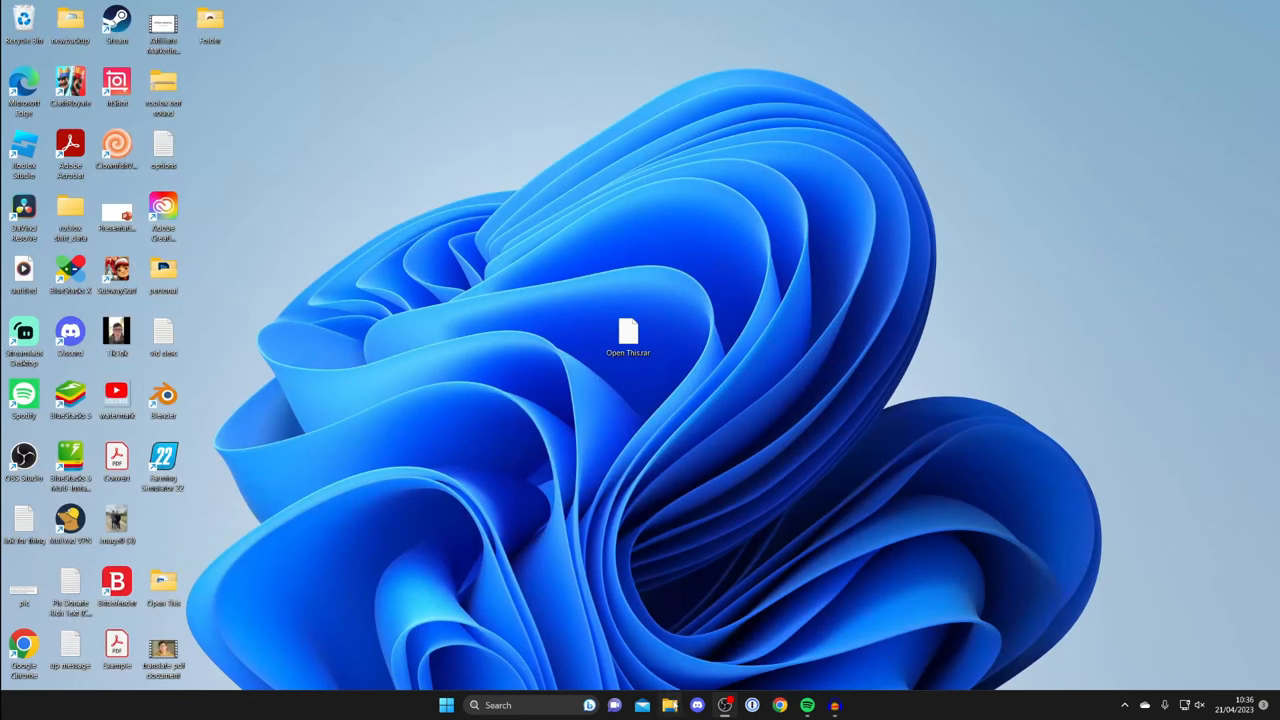
mouse_move(668, 704)
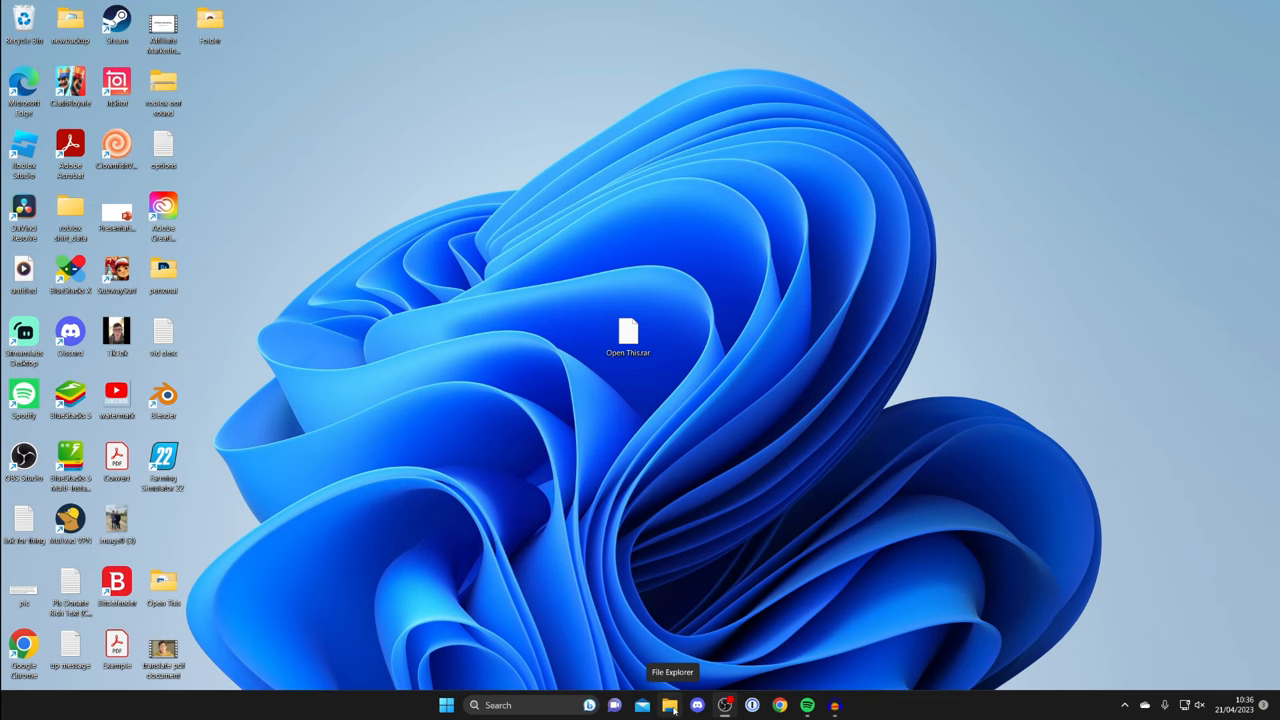
- Run the downloaded 7z2201-x64 installer from the Downloads folder
left_click(668, 704)
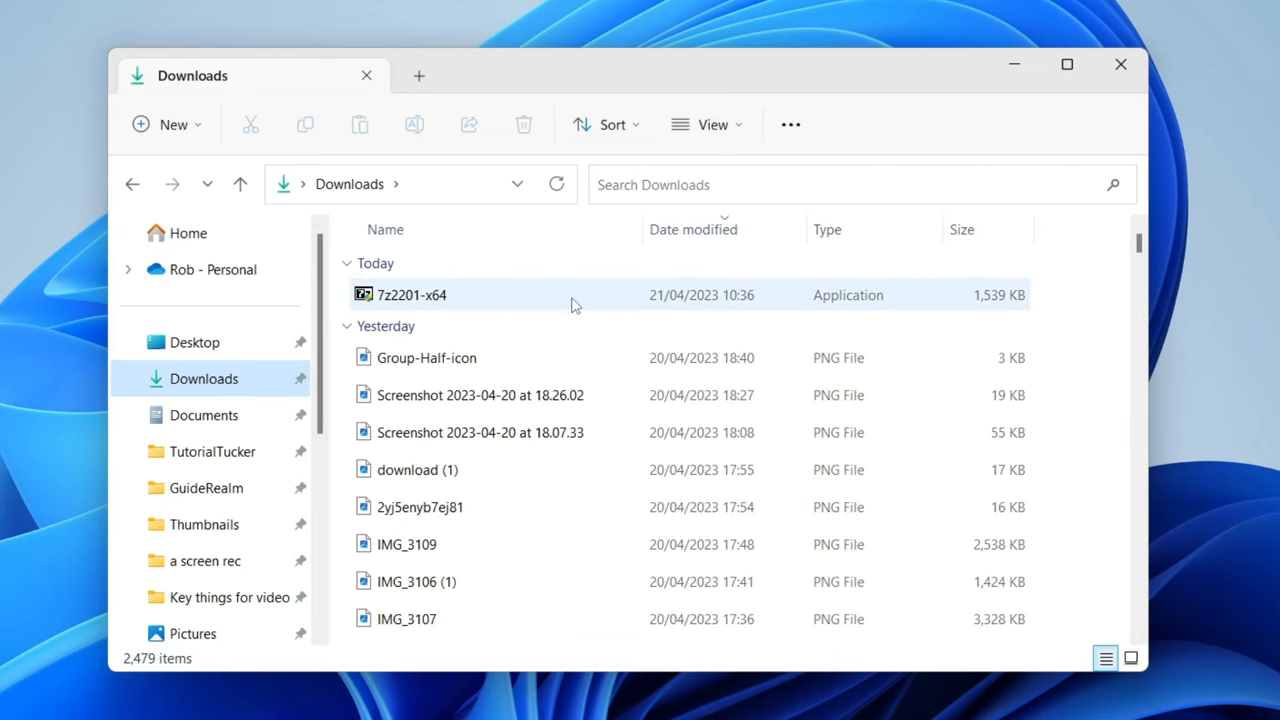
left_click(412, 294)
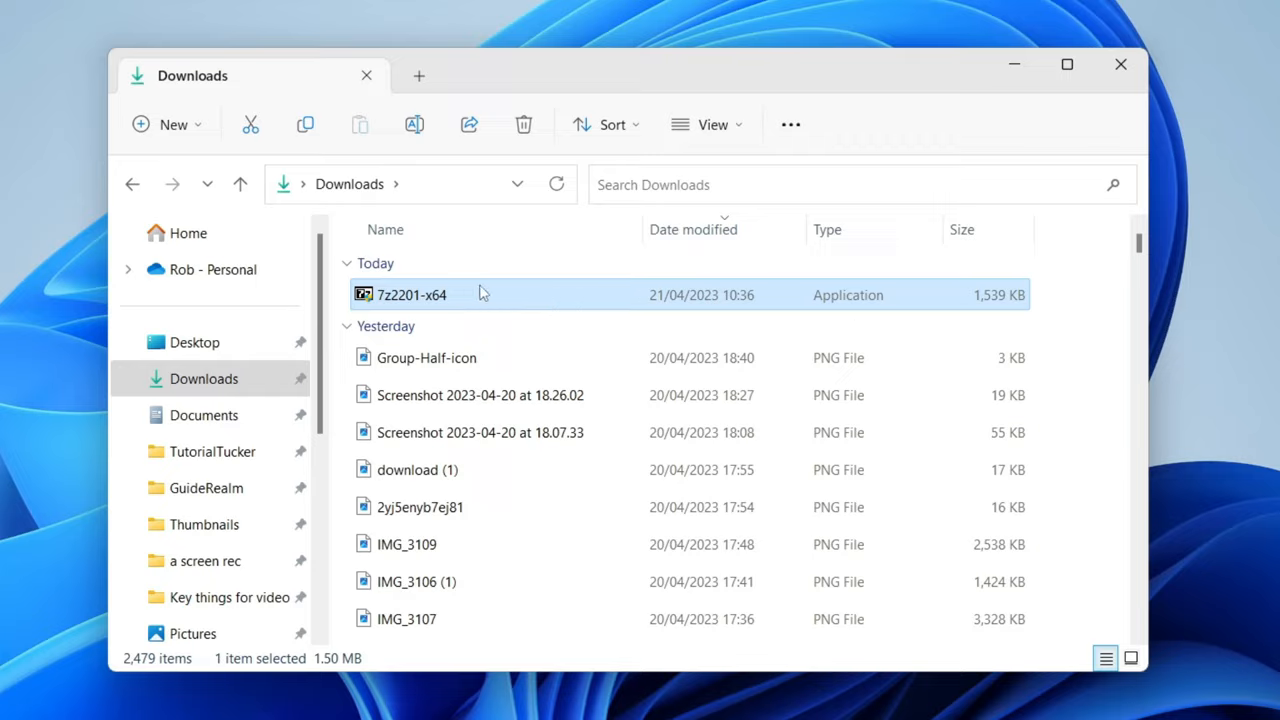
double_click(412, 294)
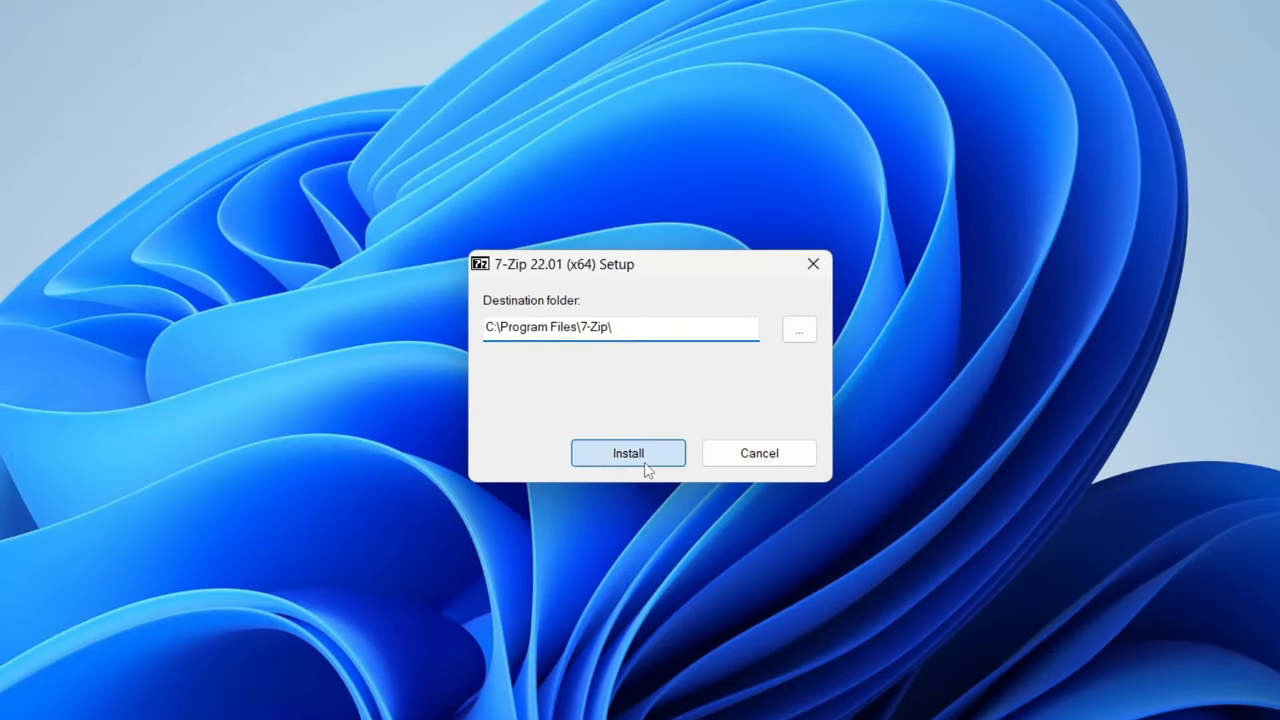
- Install 7-Zip 22.01 into C:\Program Files\7-Zip\ and close the finished setup
left_click(628, 452)
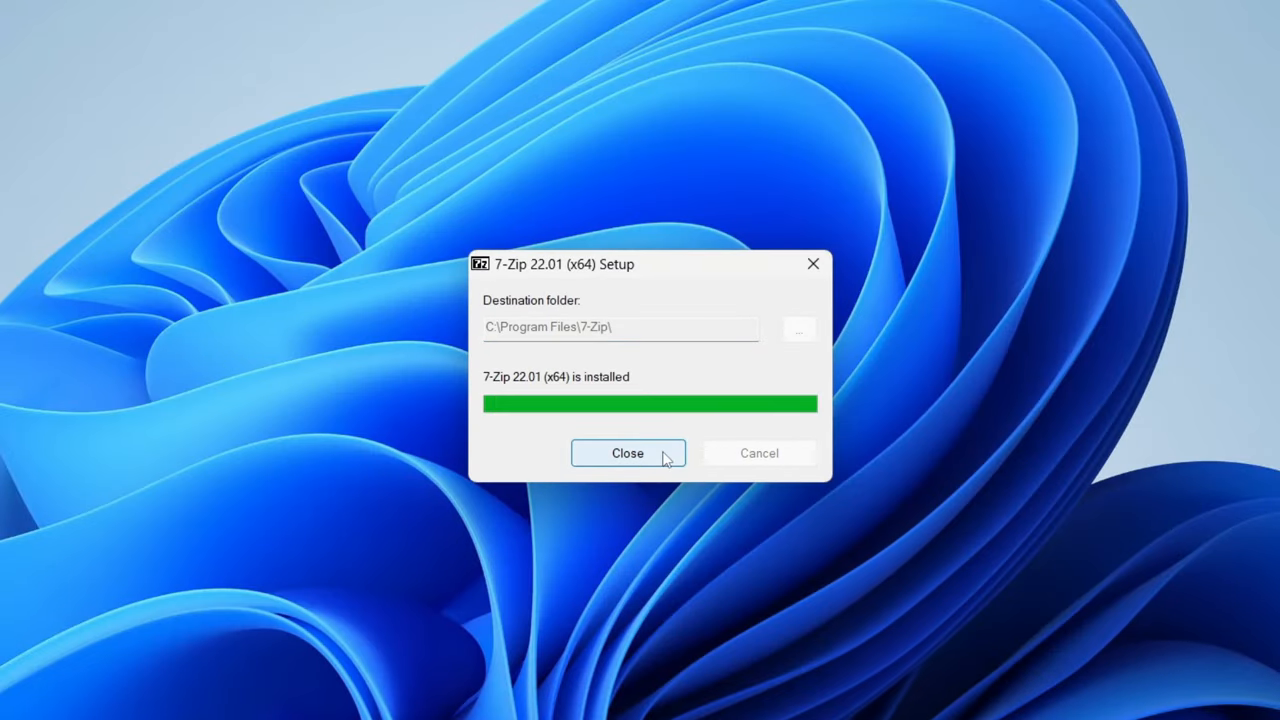
left_click(628, 452)
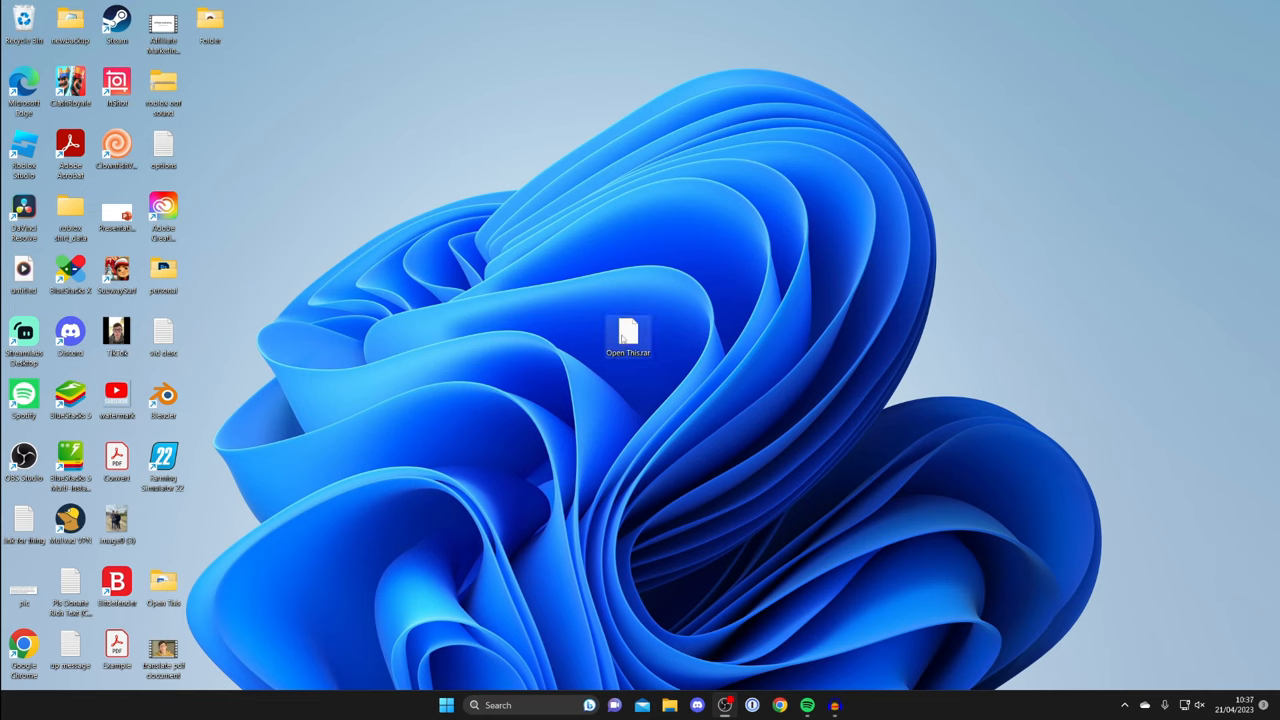
- Extract Open This.rar on the desktop via 7-Zip's Extract to "Open This\"
right_click(628, 338)
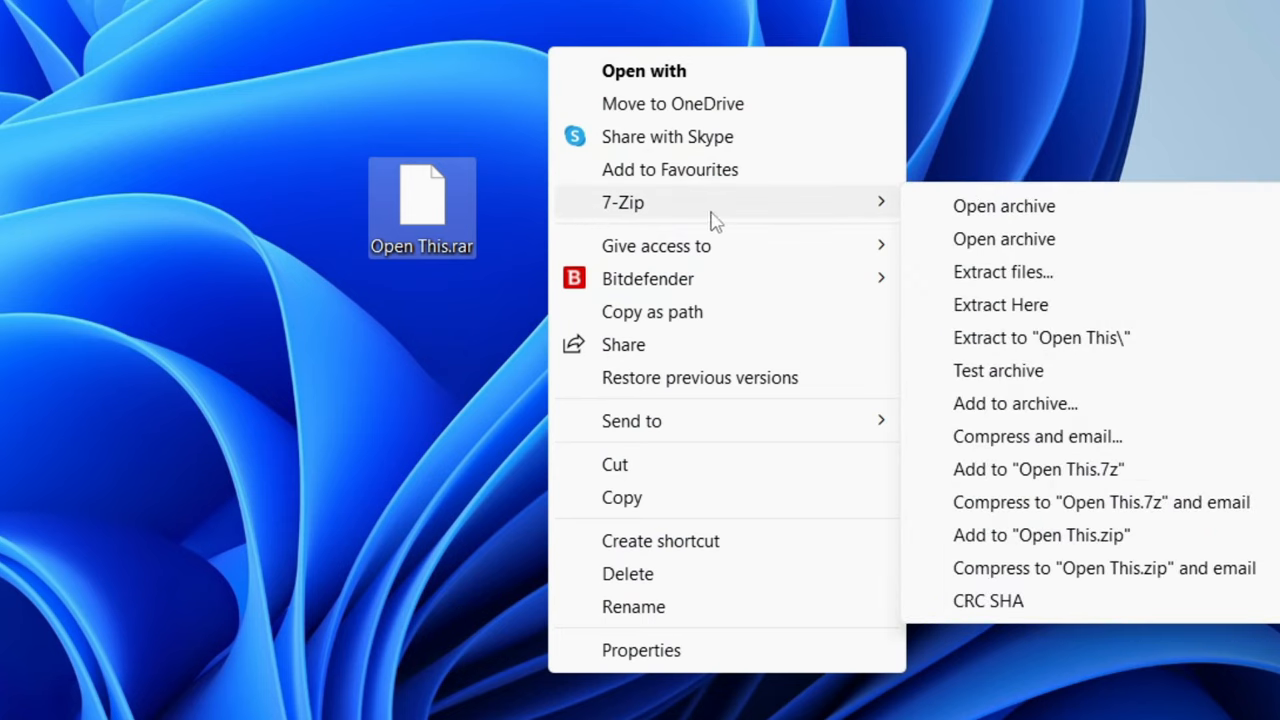
mouse_move(1016, 350)
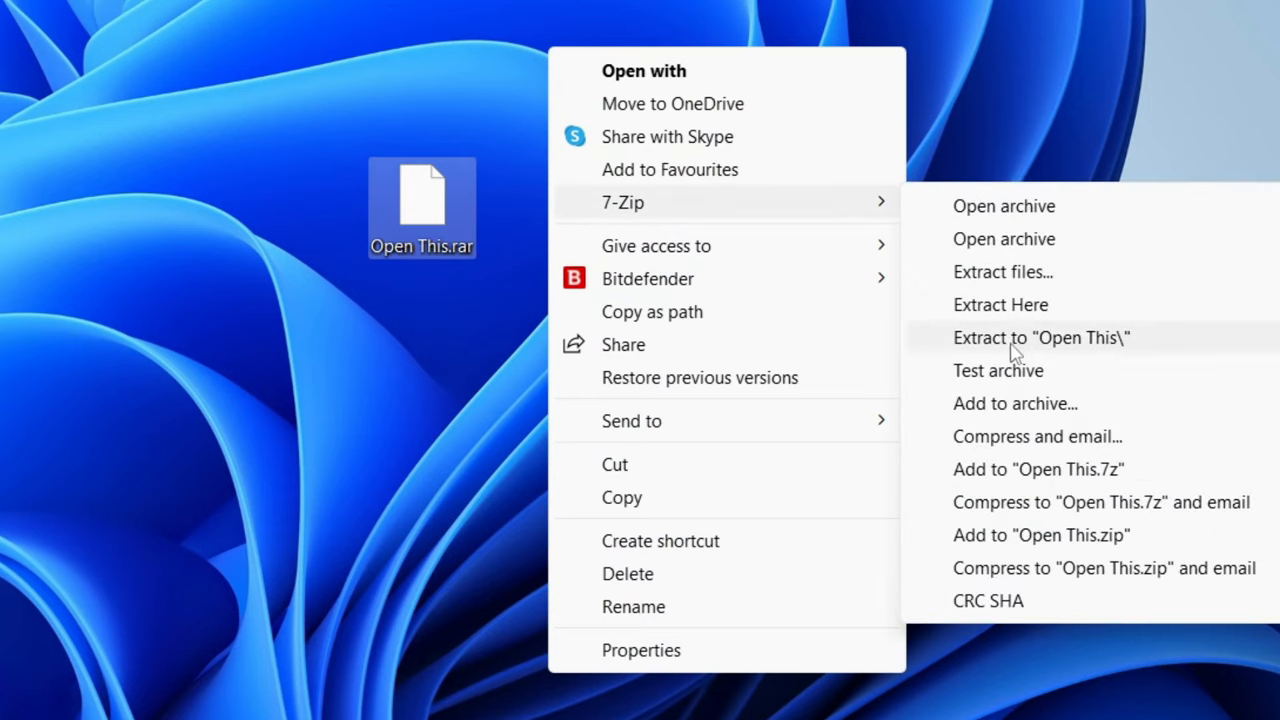
mouse_move(1076, 348)
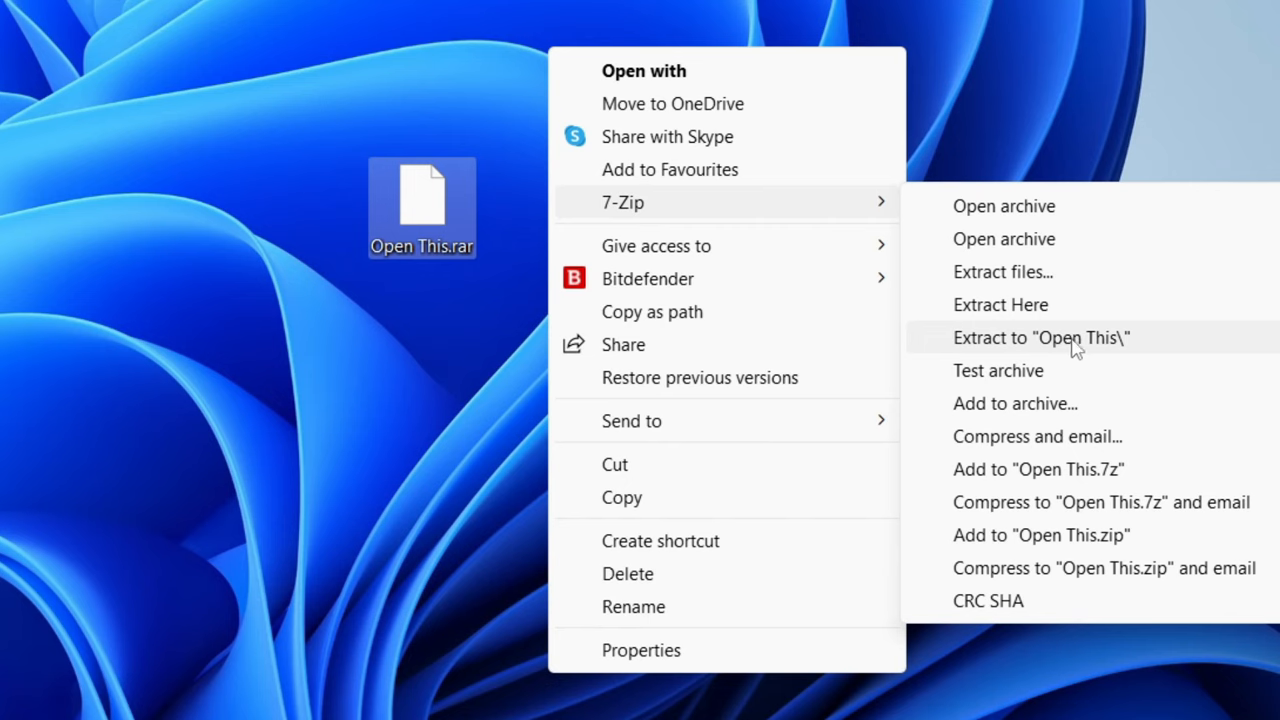
left_click(1040, 336)
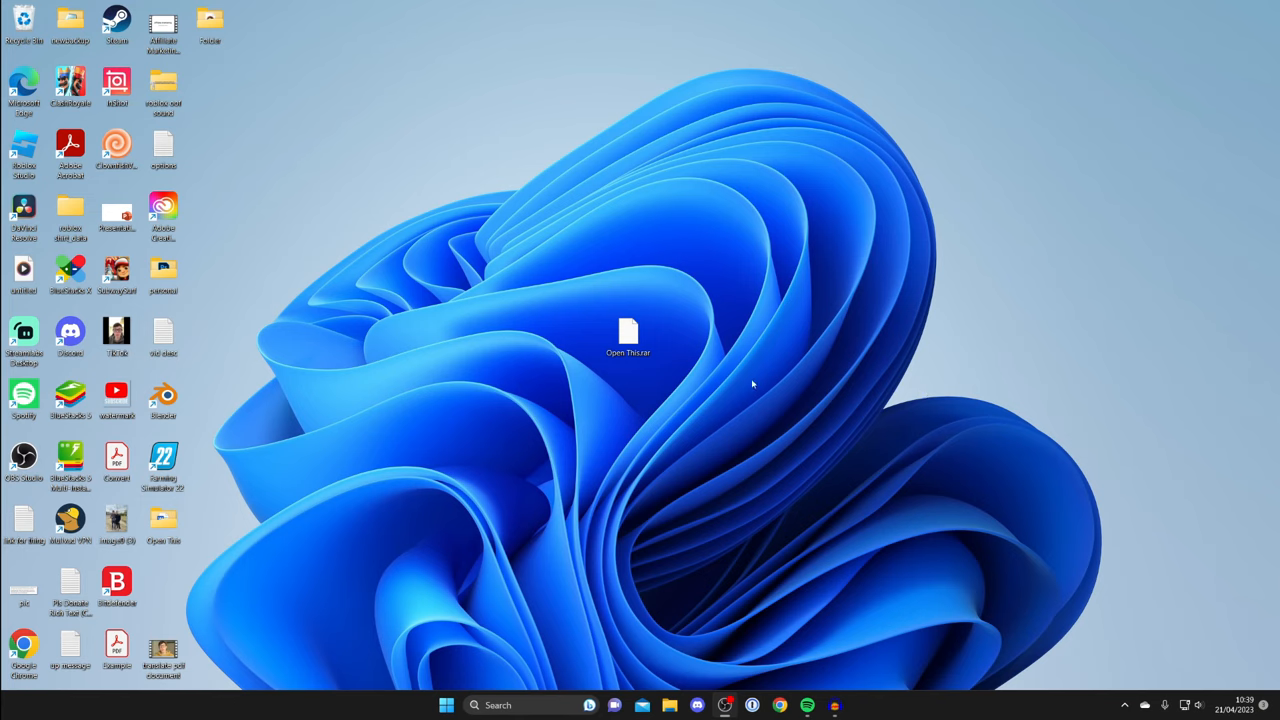
mouse_move(610, 396)
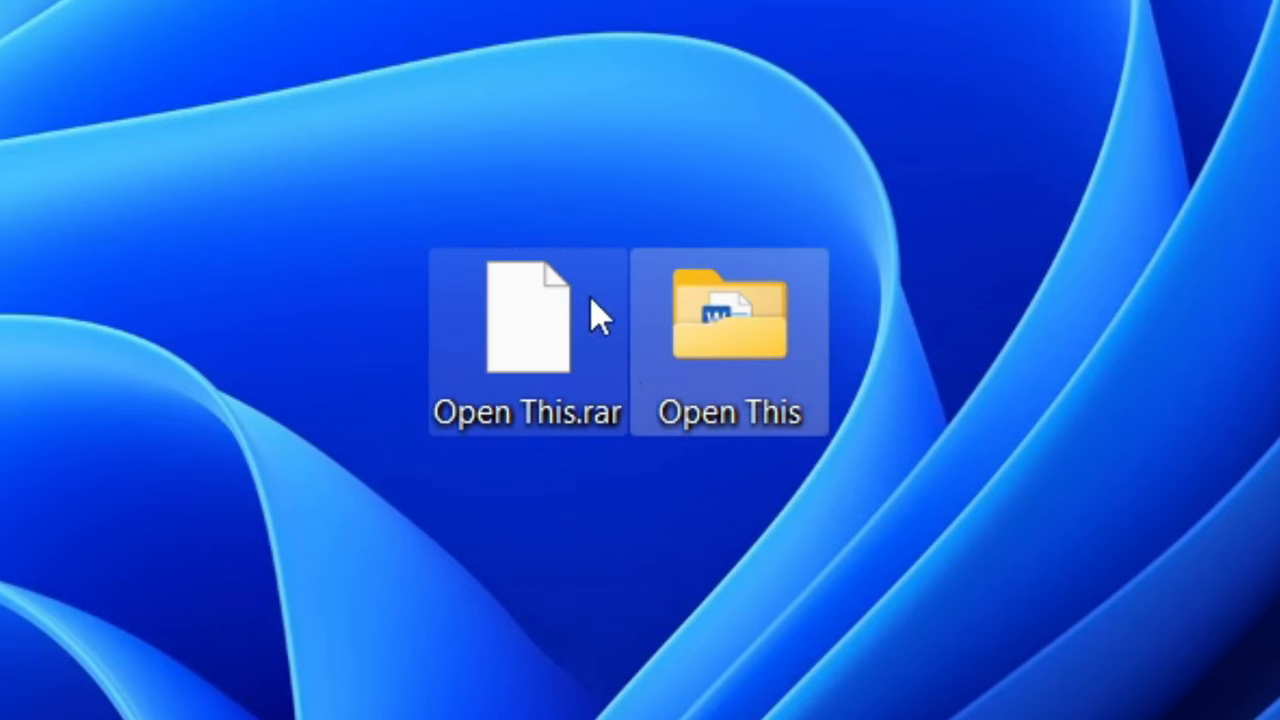
double_click(728, 316)
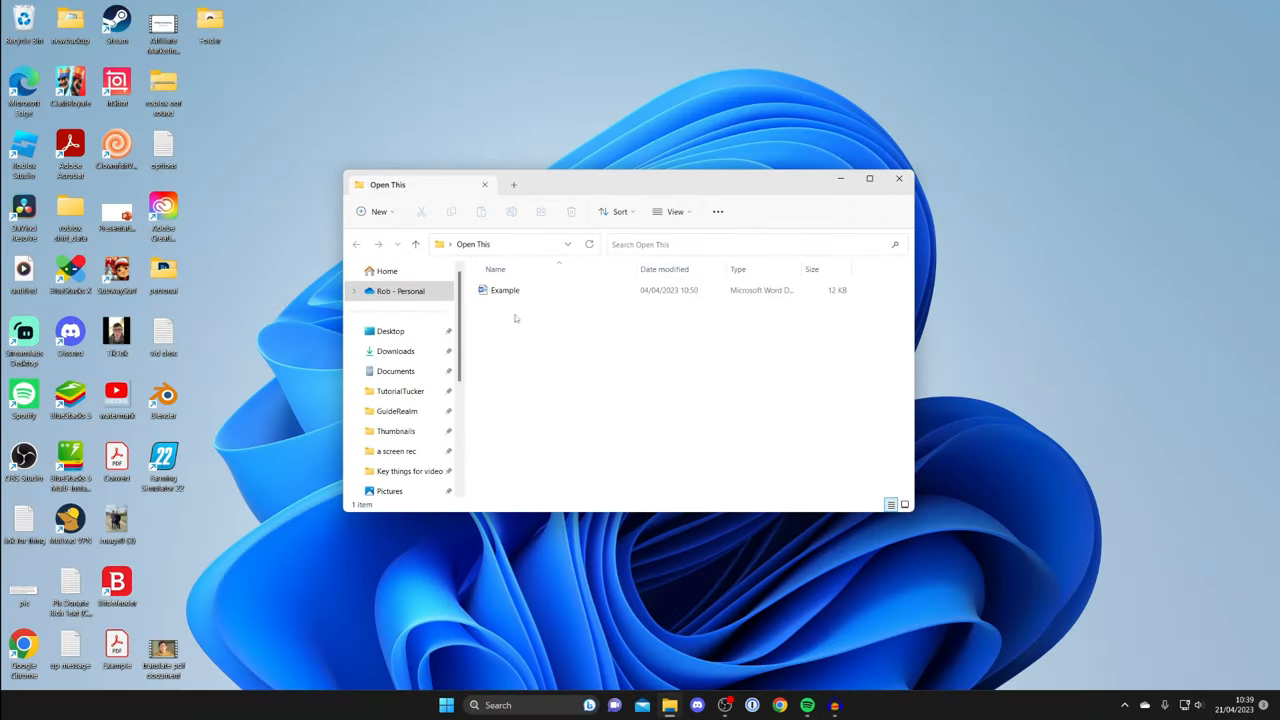
left_click(868, 178)
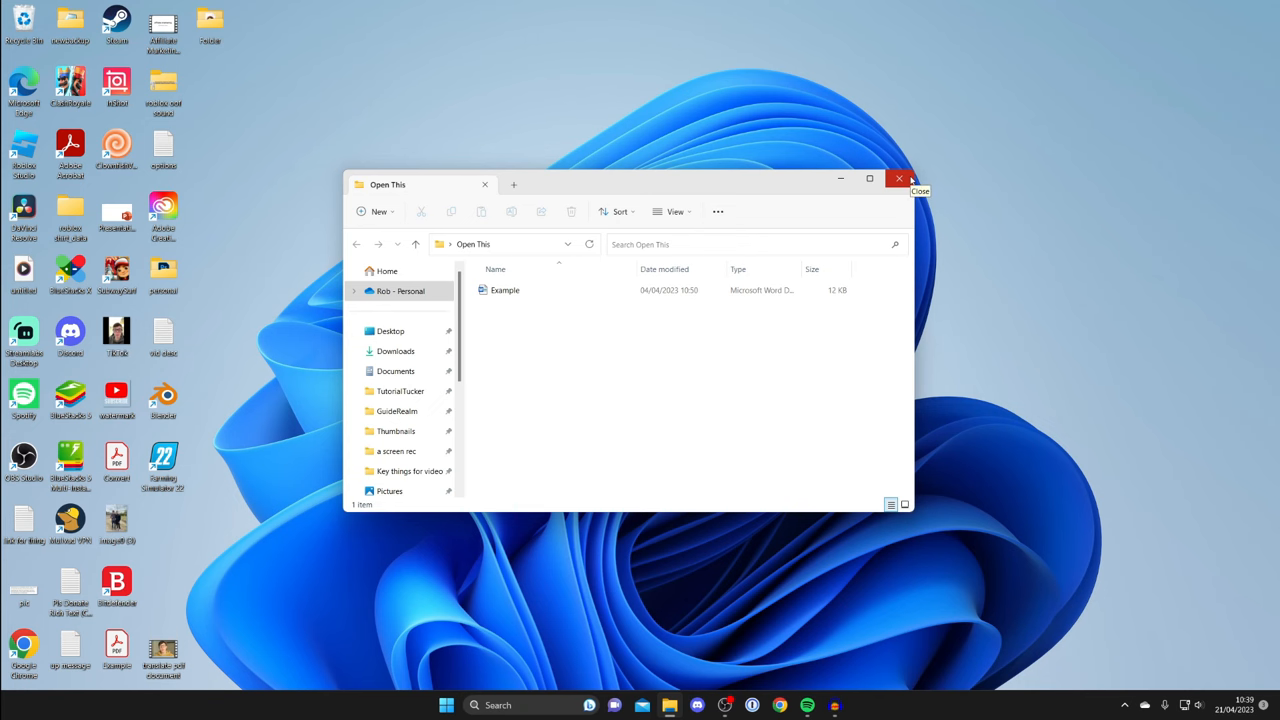
left_click(898, 178)
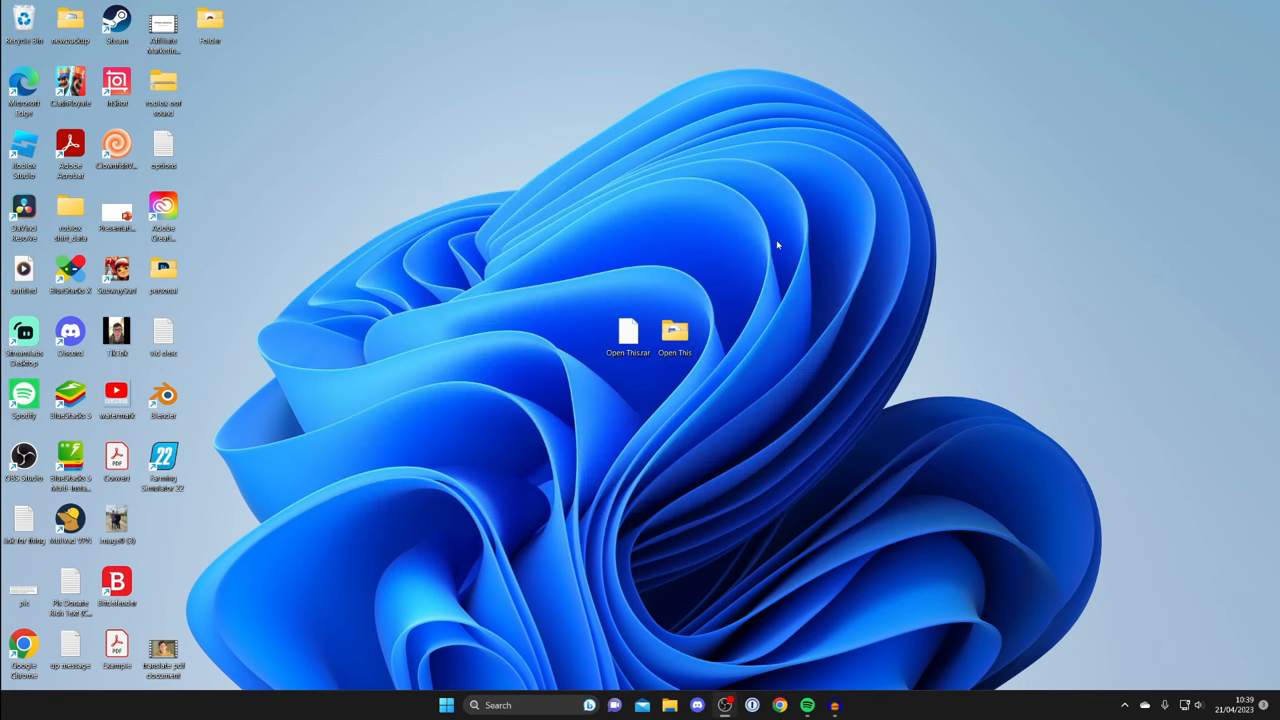